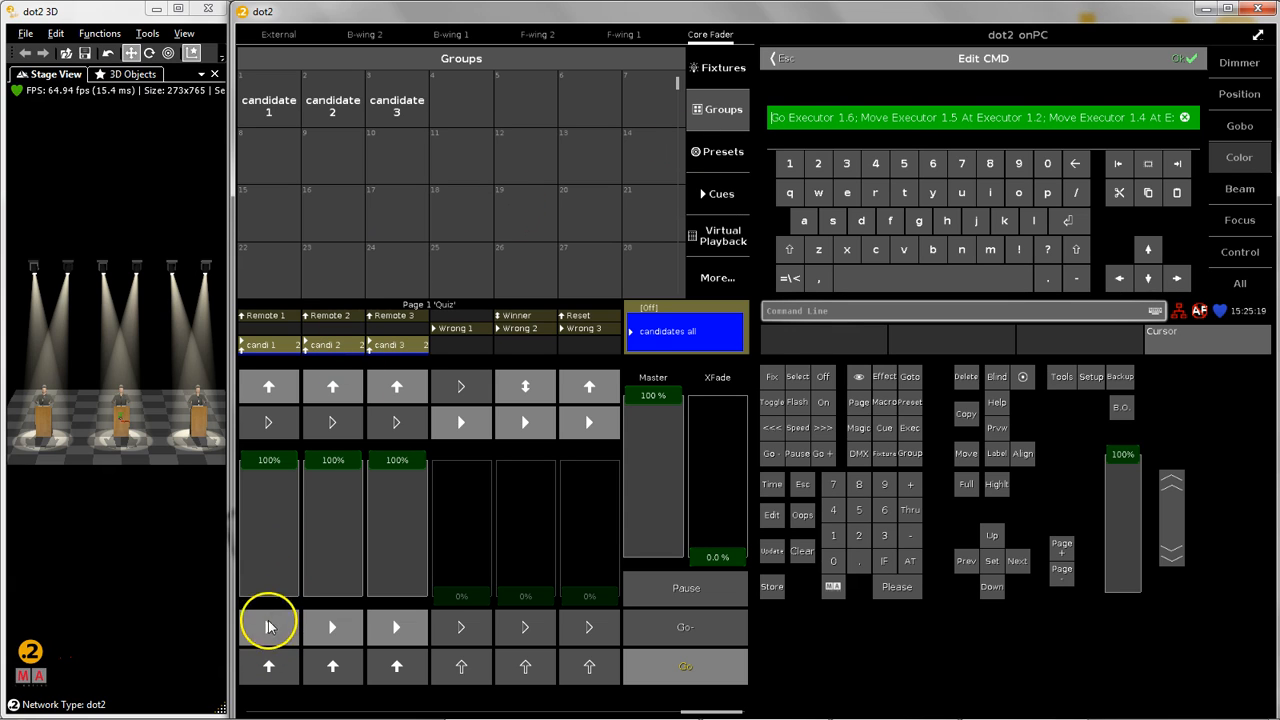
mouse_move(332, 492)
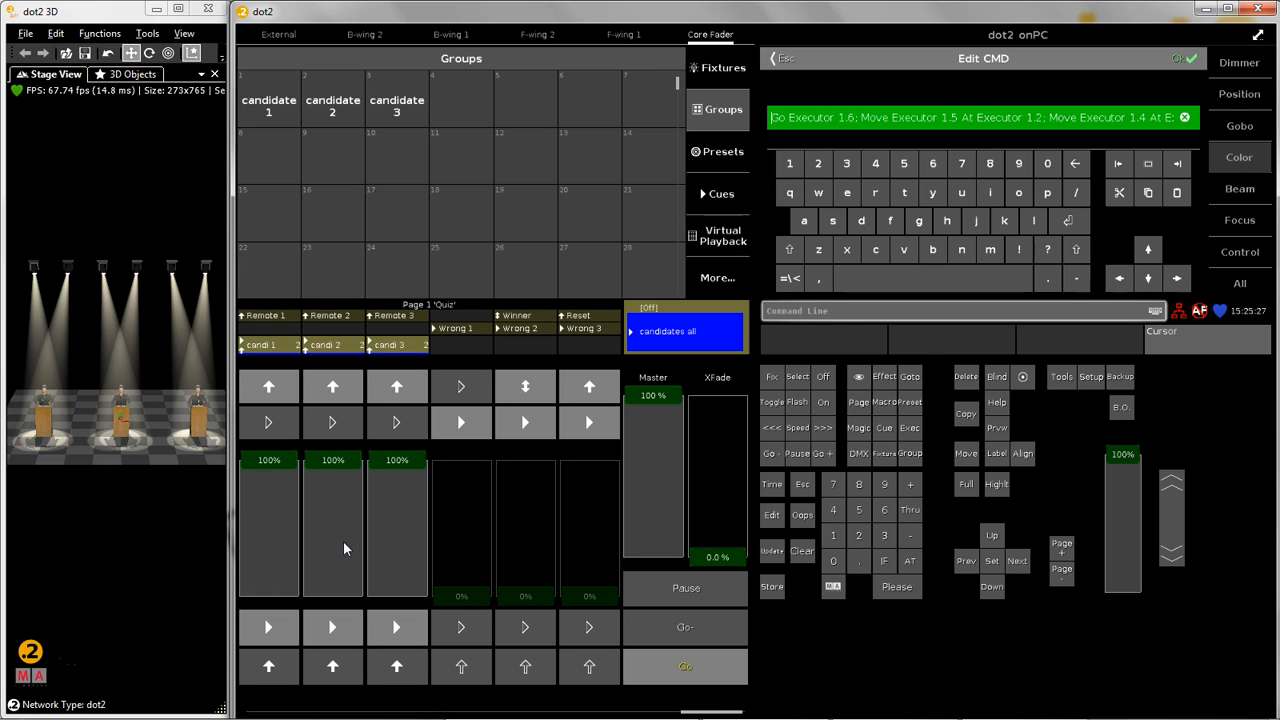
mouse_move(400, 608)
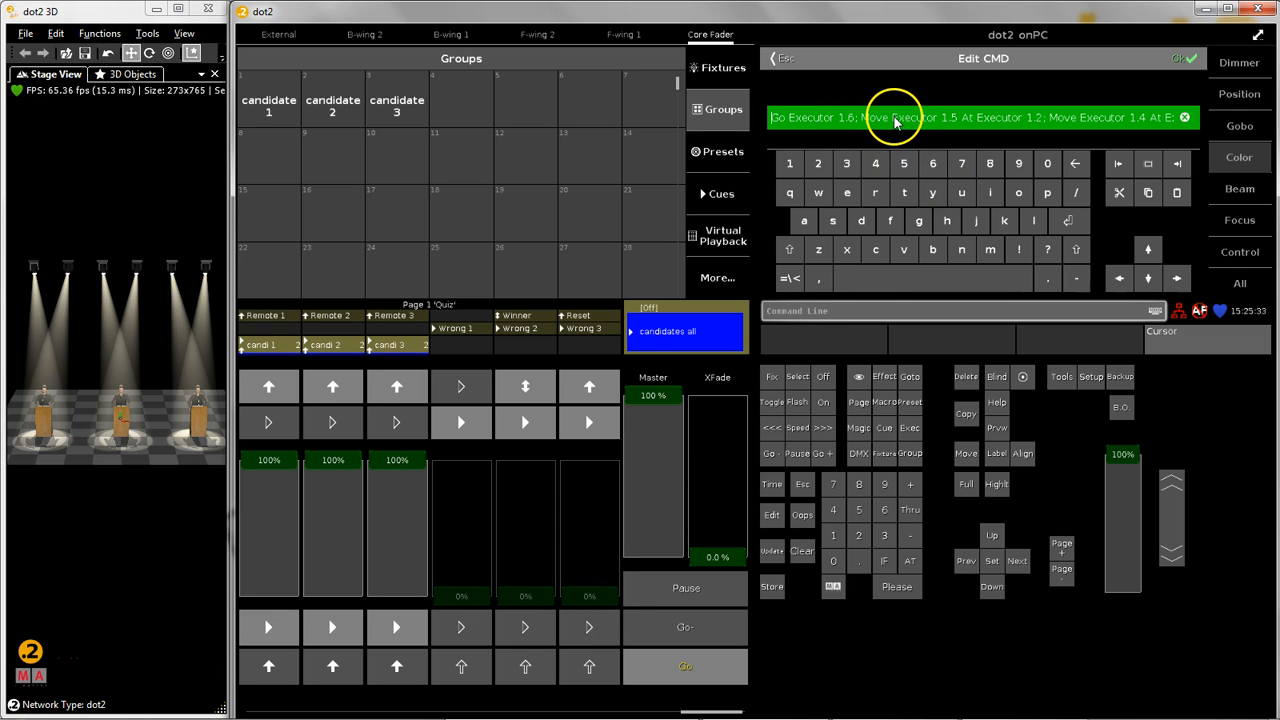
mouse_move(520, 580)
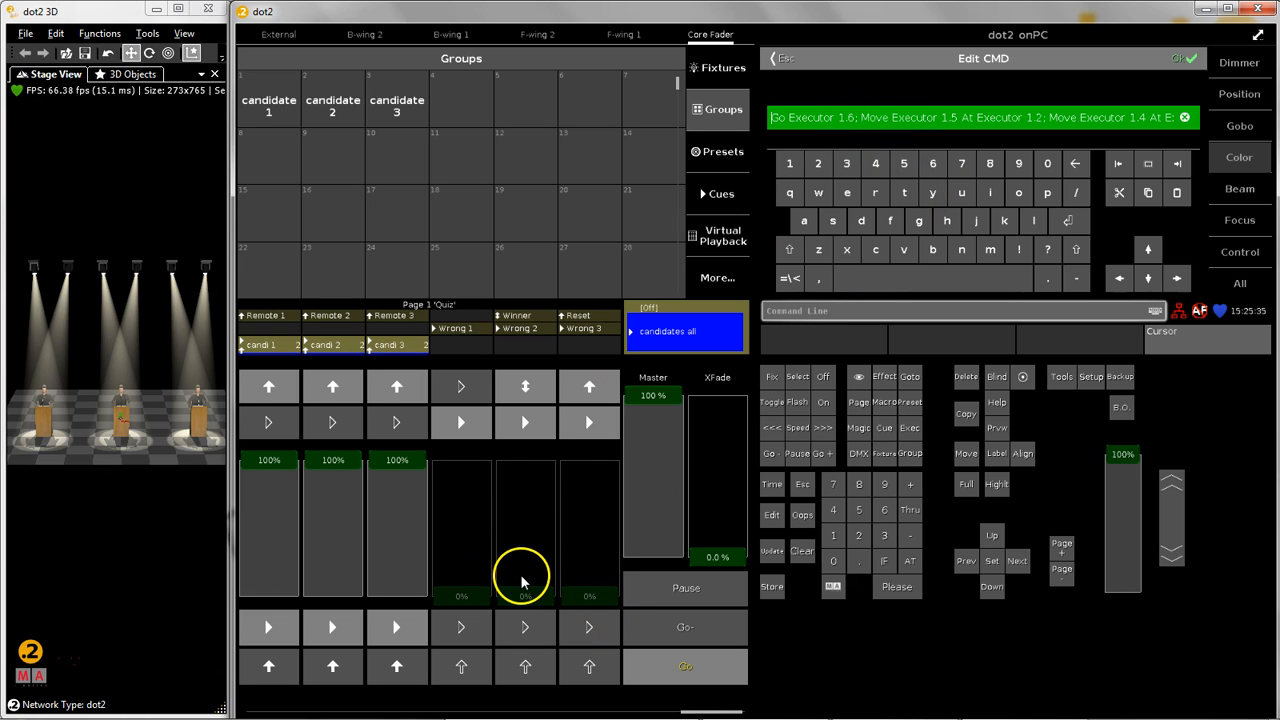
mouse_move(548, 600)
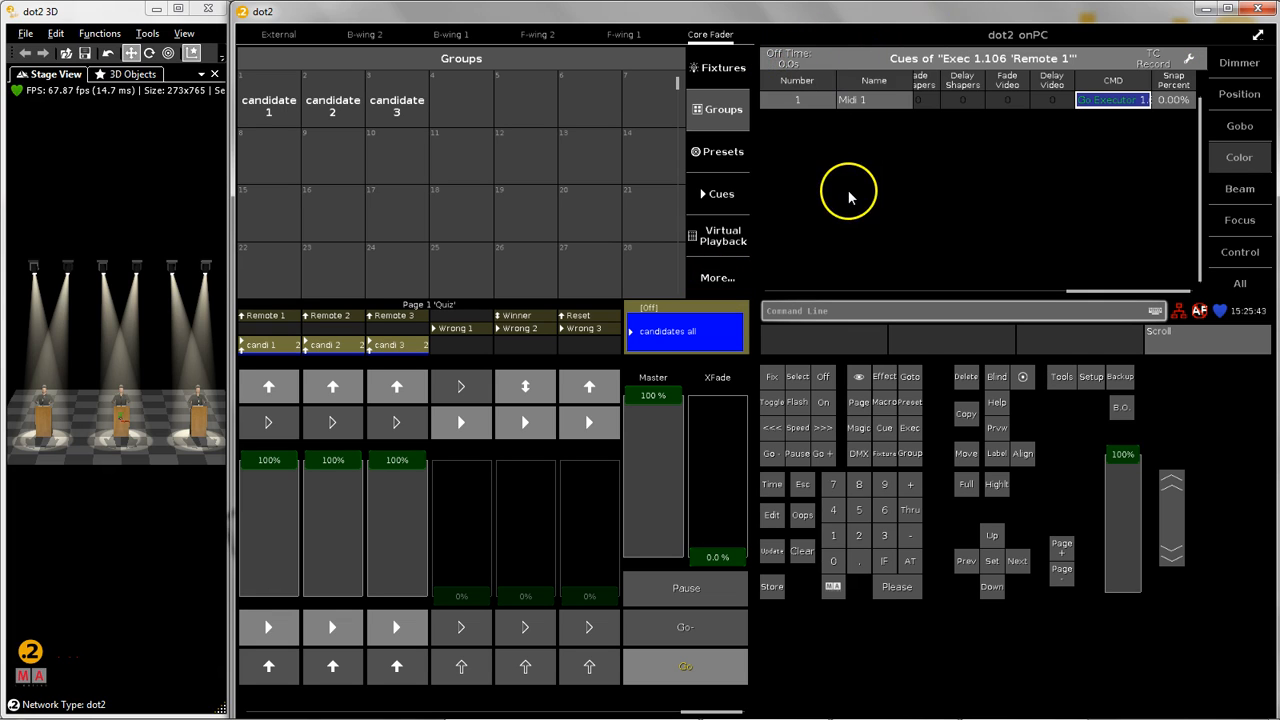
mouse_move(804, 644)
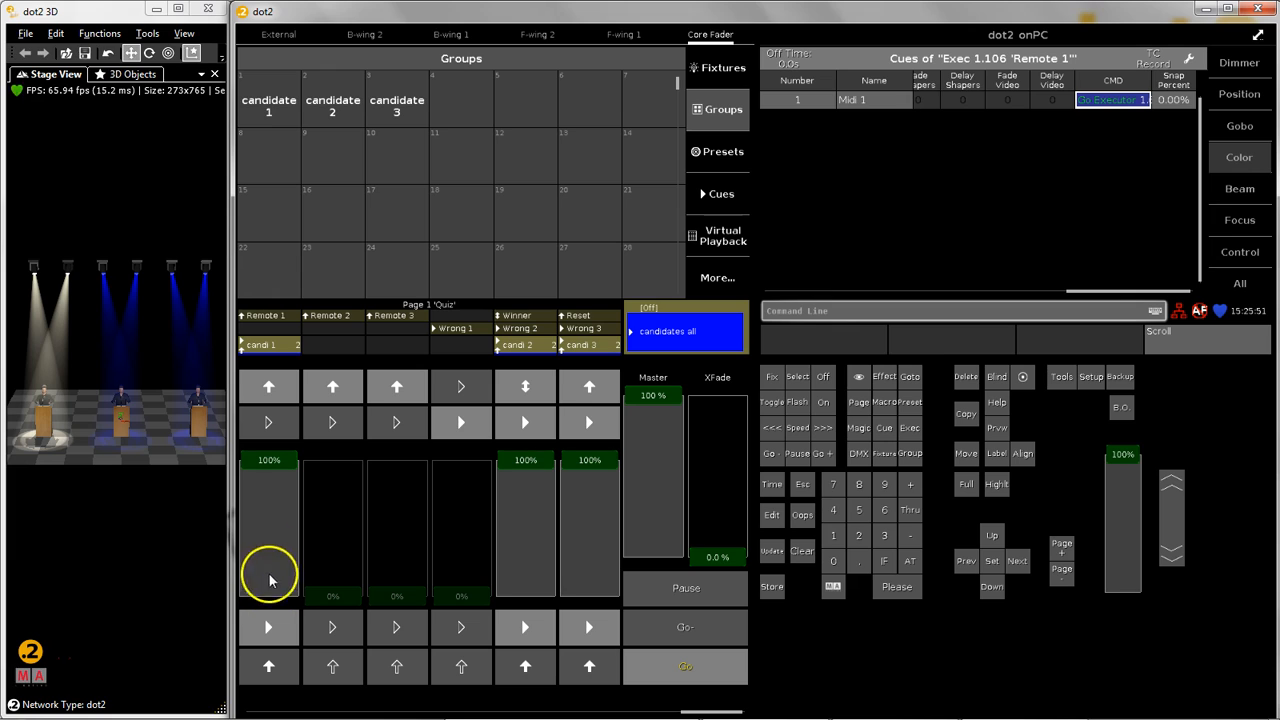
mouse_move(570, 536)
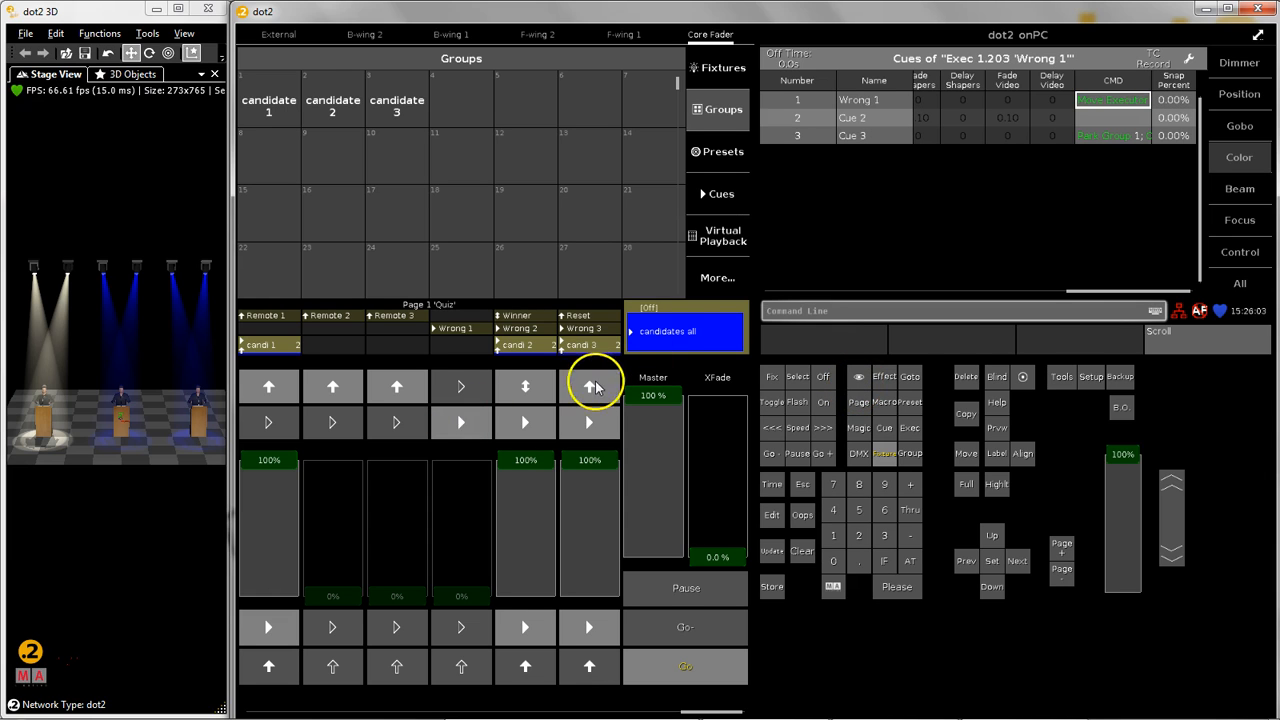
mouse_move(1098, 302)
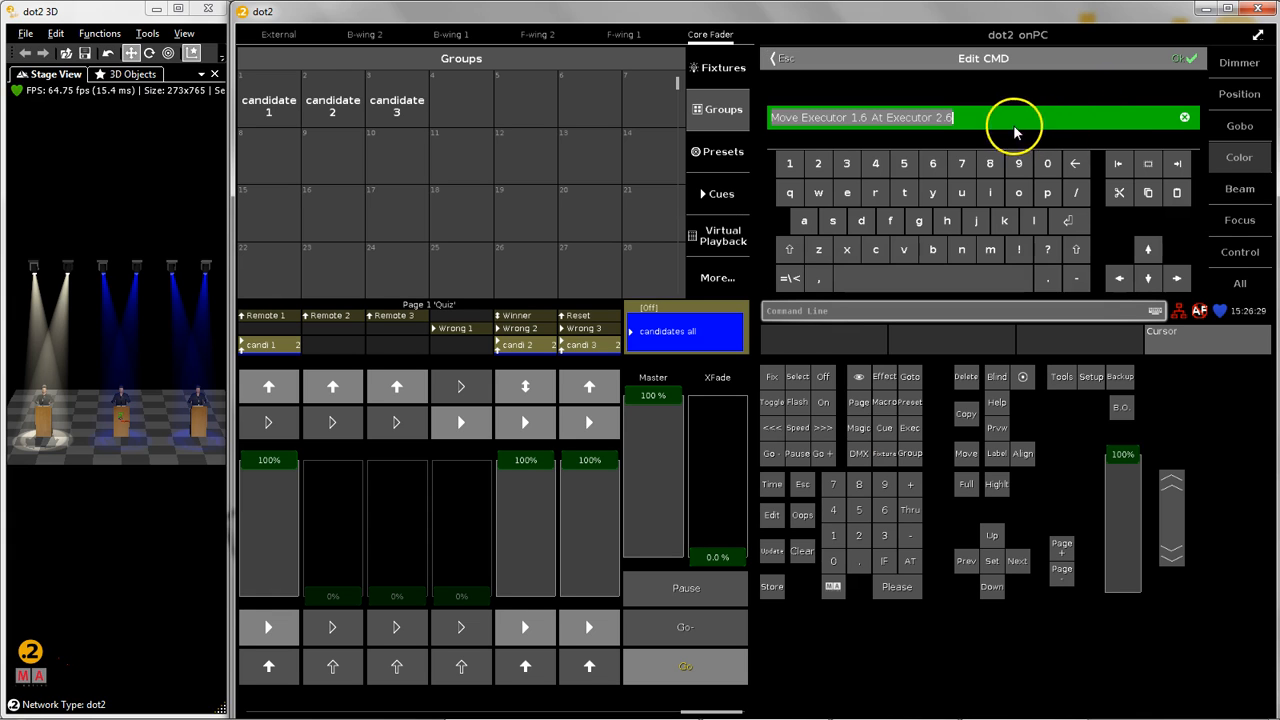
mouse_move(788, 124)
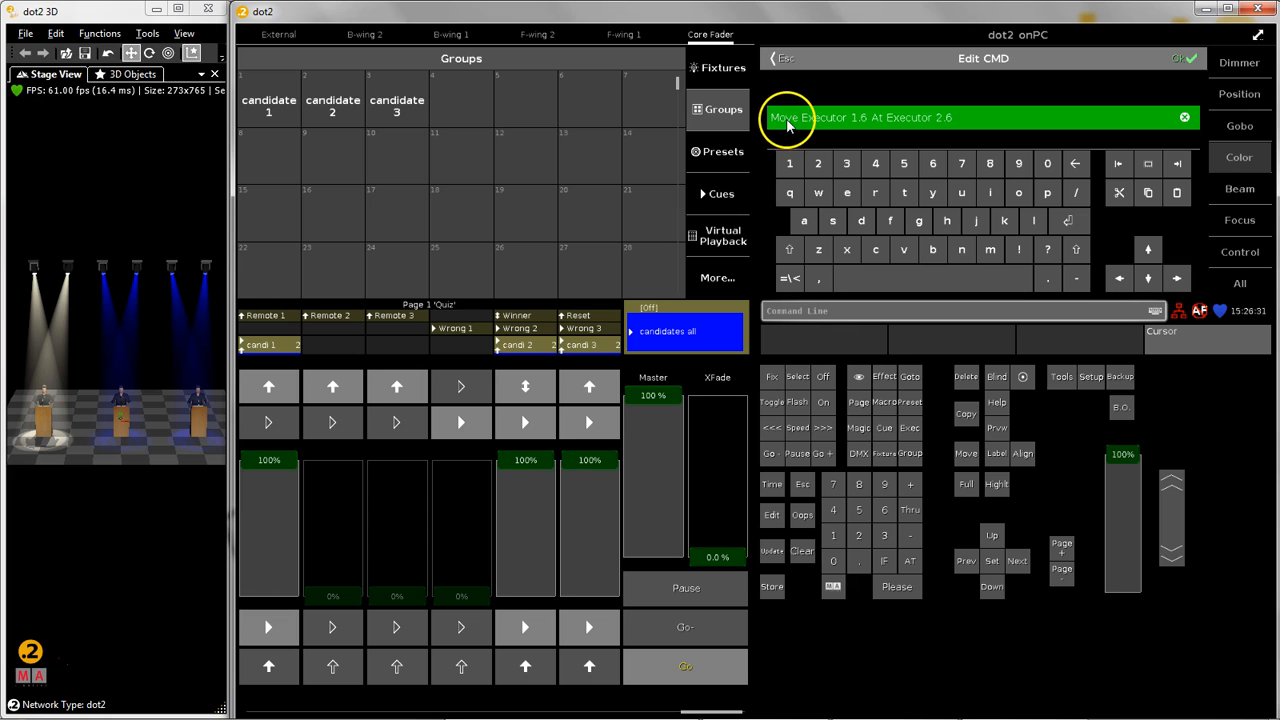
mouse_move(856, 128)
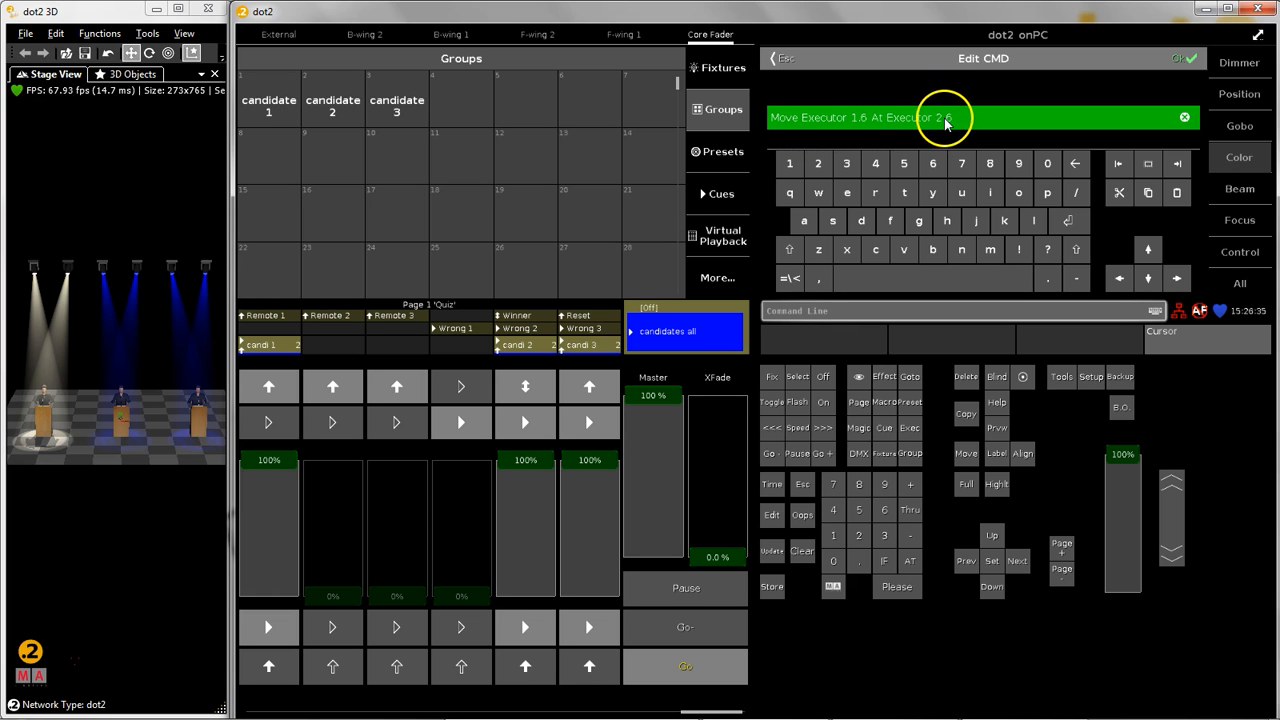
mouse_move(276, 610)
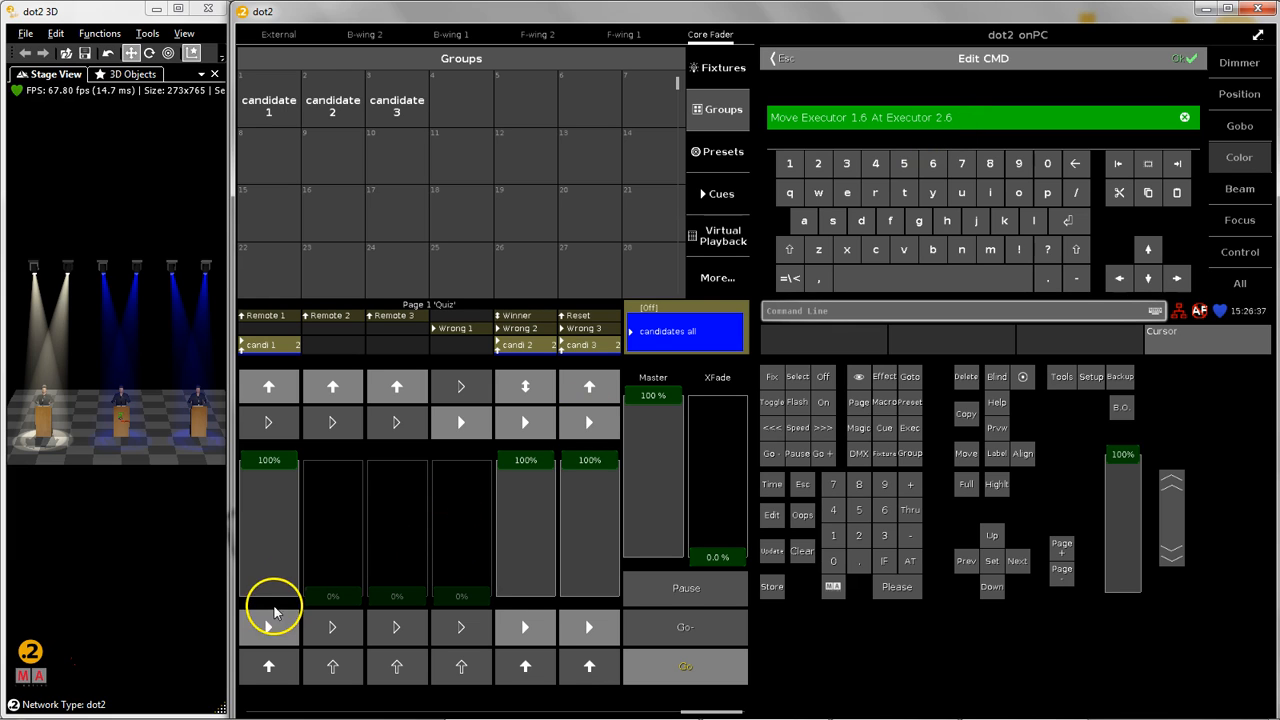
mouse_move(270, 528)
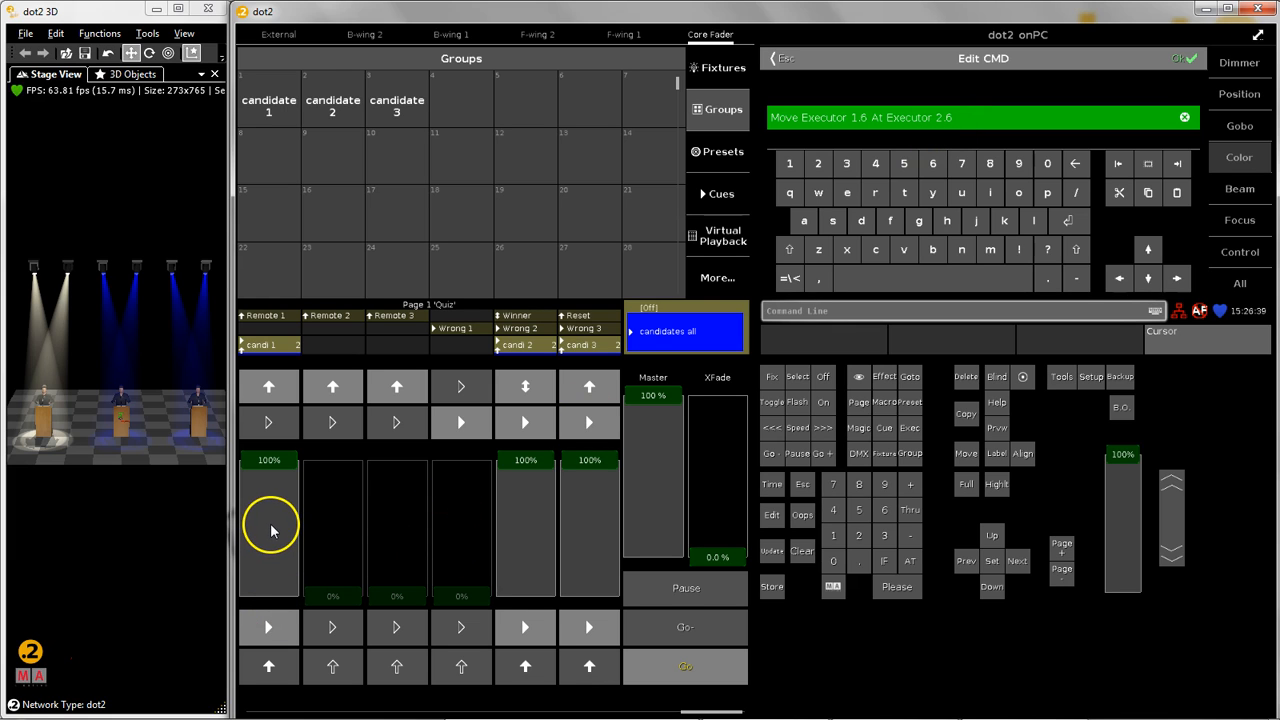
mouse_move(420, 622)
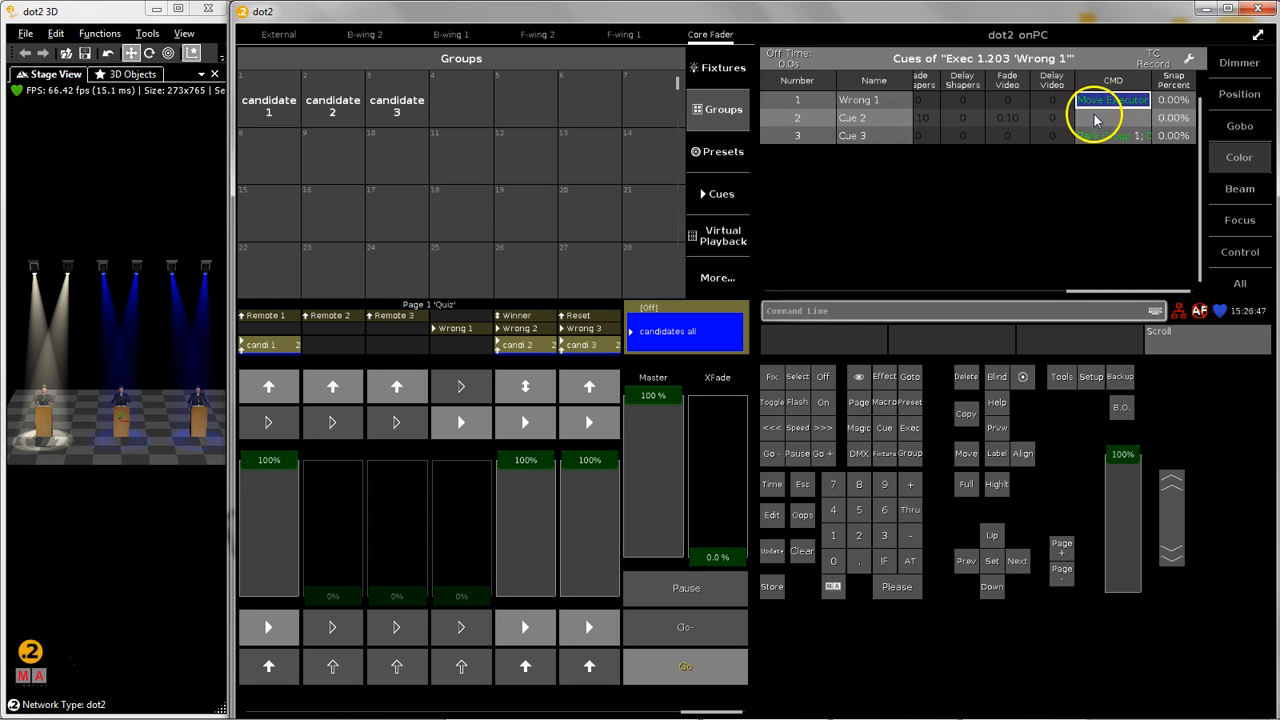
Select cue 2's command, then begin editing cue 3's command in the Wrong 1 list.
left_click(1112, 136)
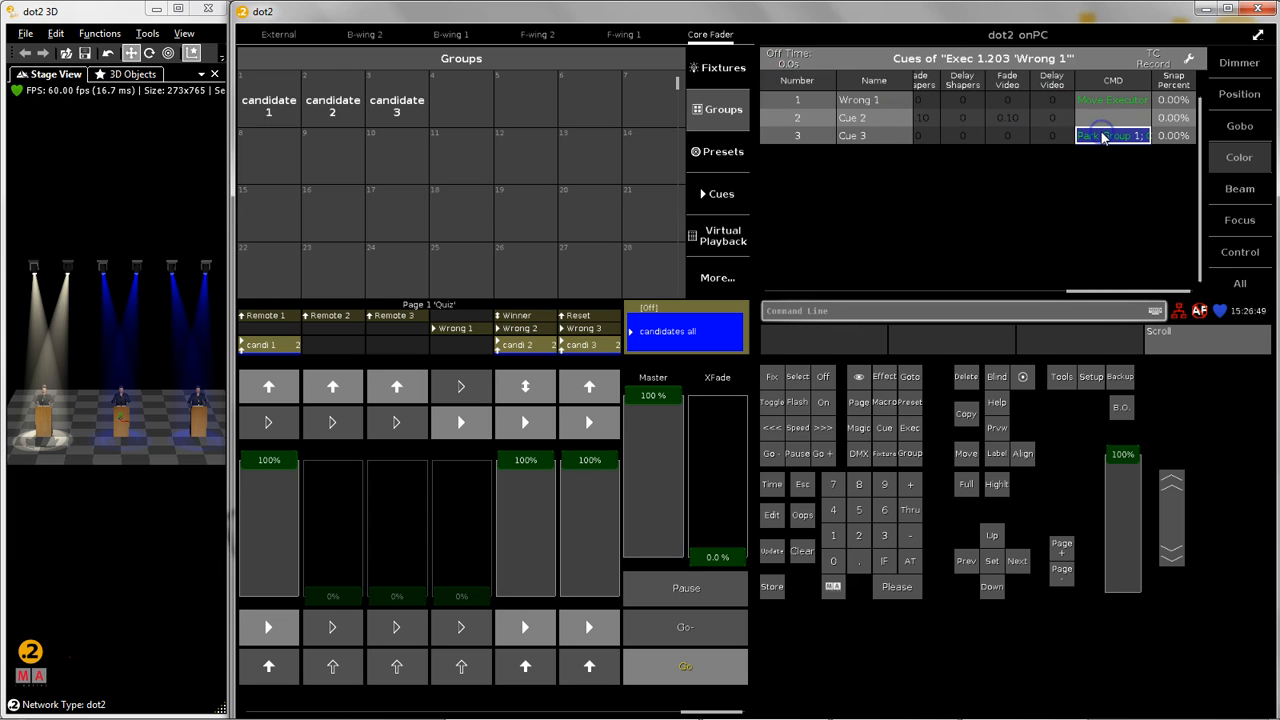
left_click(1112, 136)
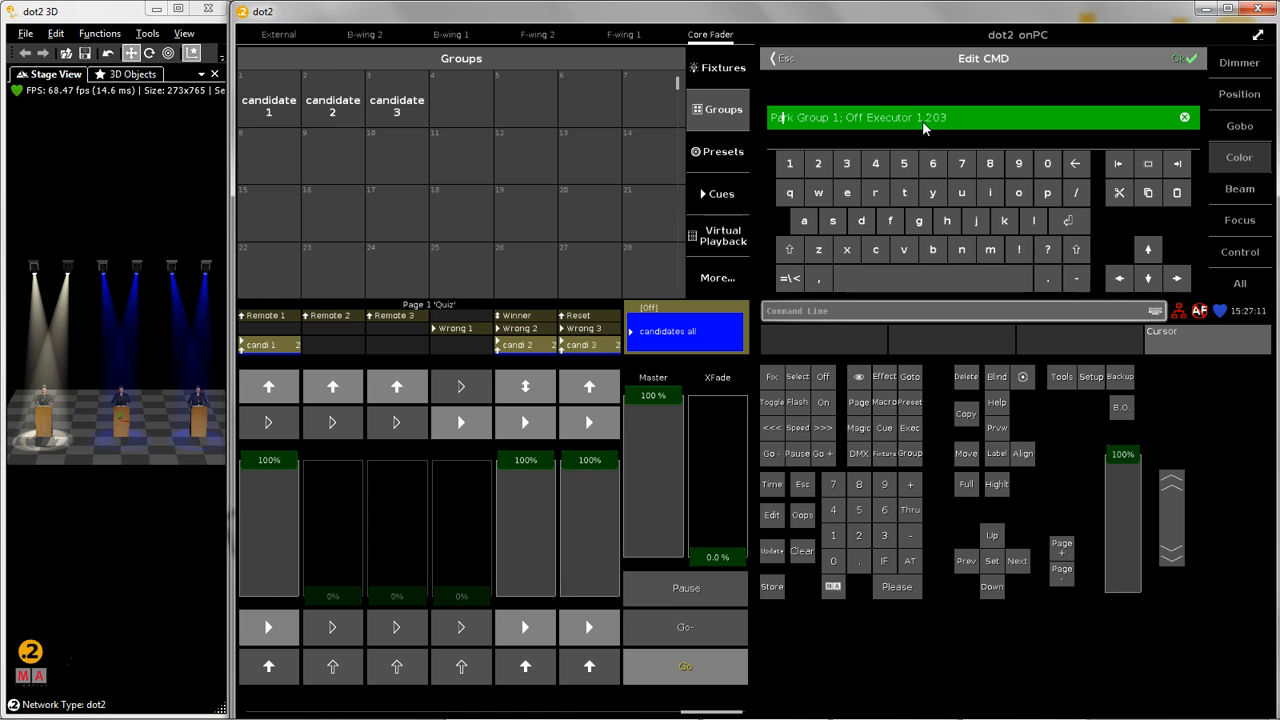
mouse_move(588, 258)
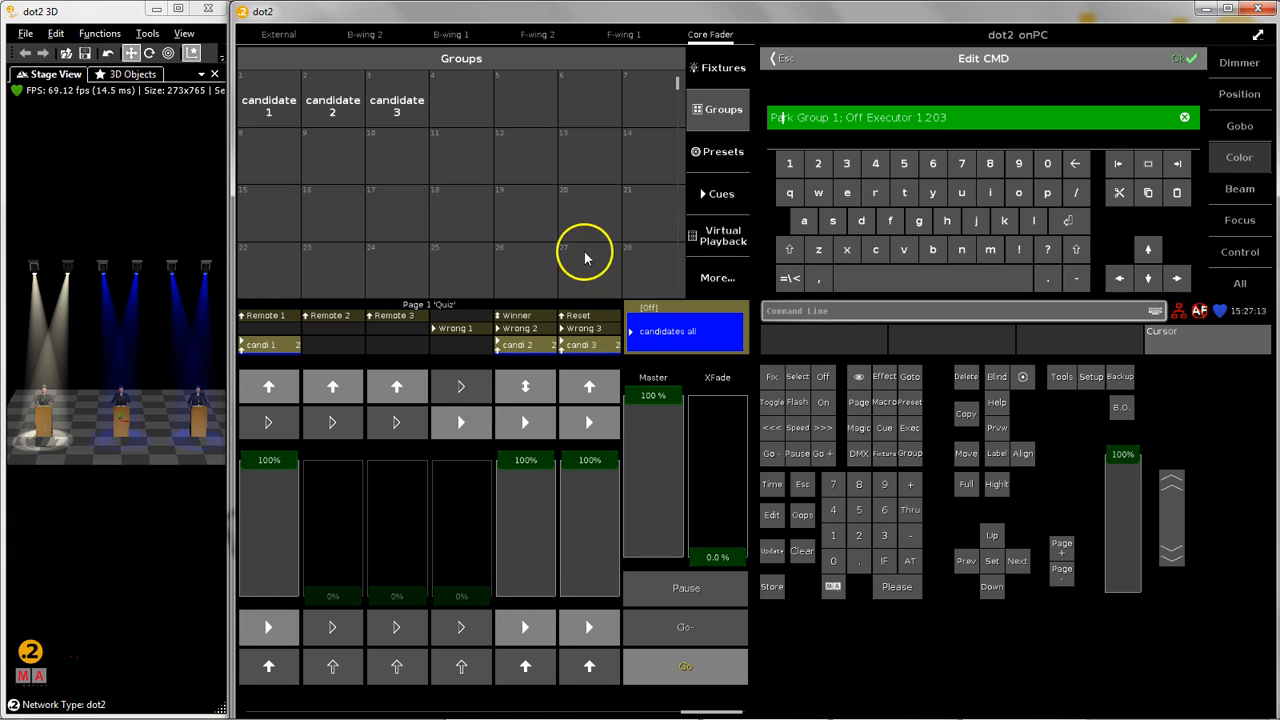
mouse_move(978, 130)
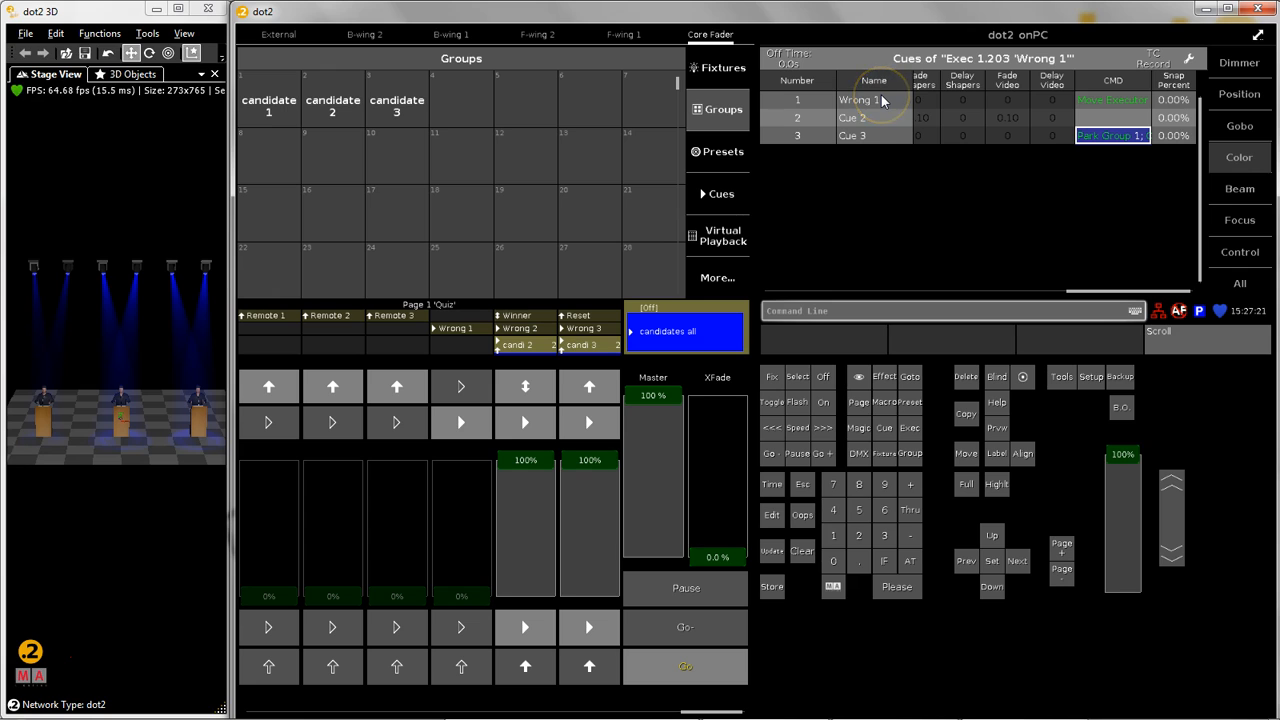
mouse_move(880, 118)
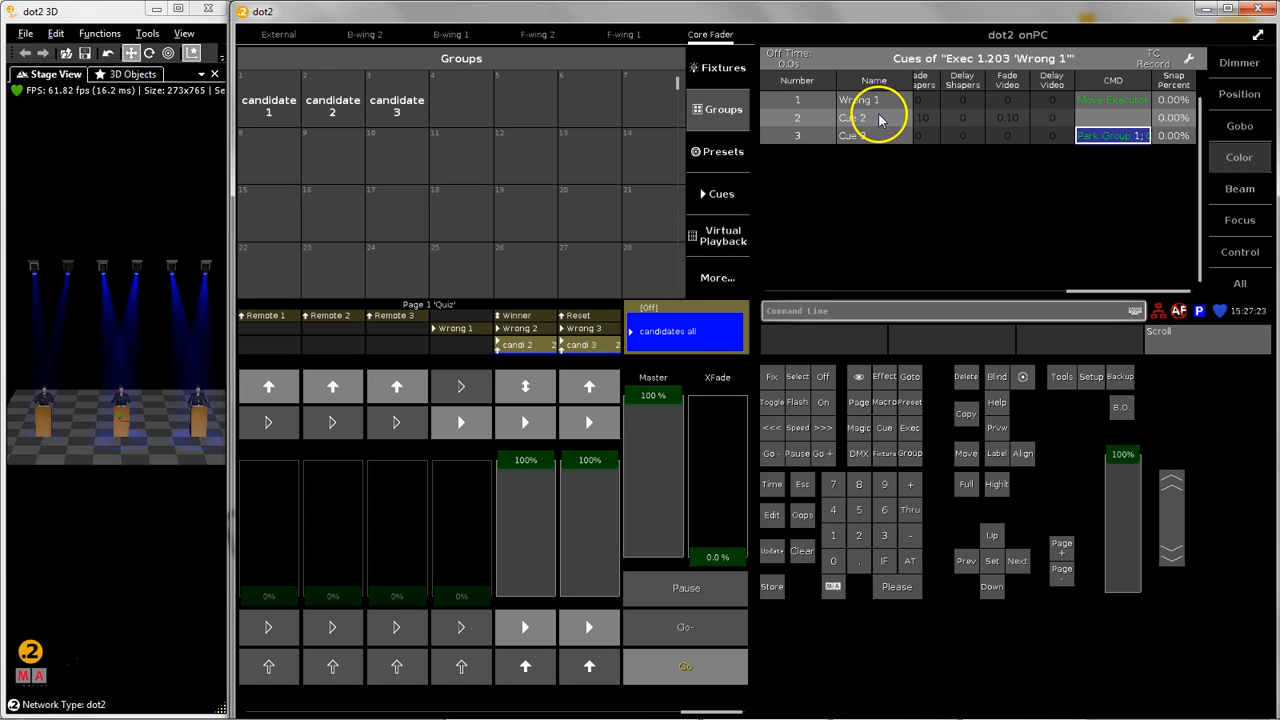
mouse_move(644, 596)
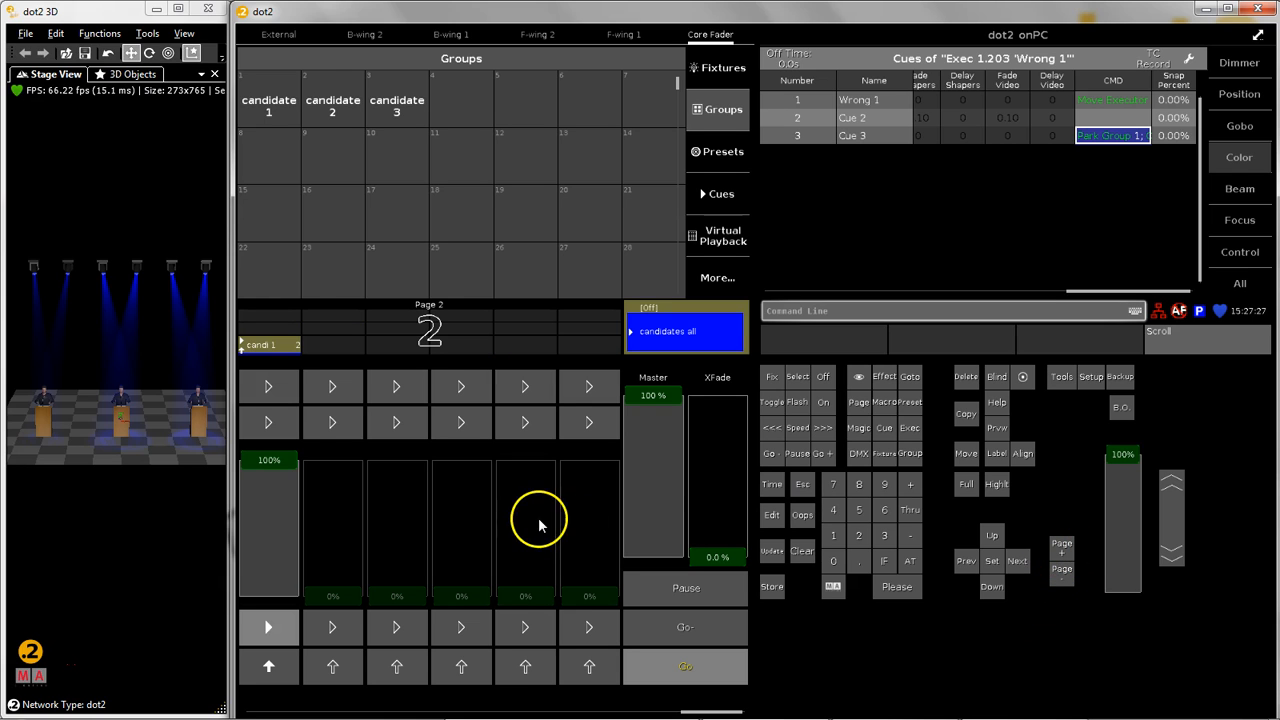
mouse_move(280, 564)
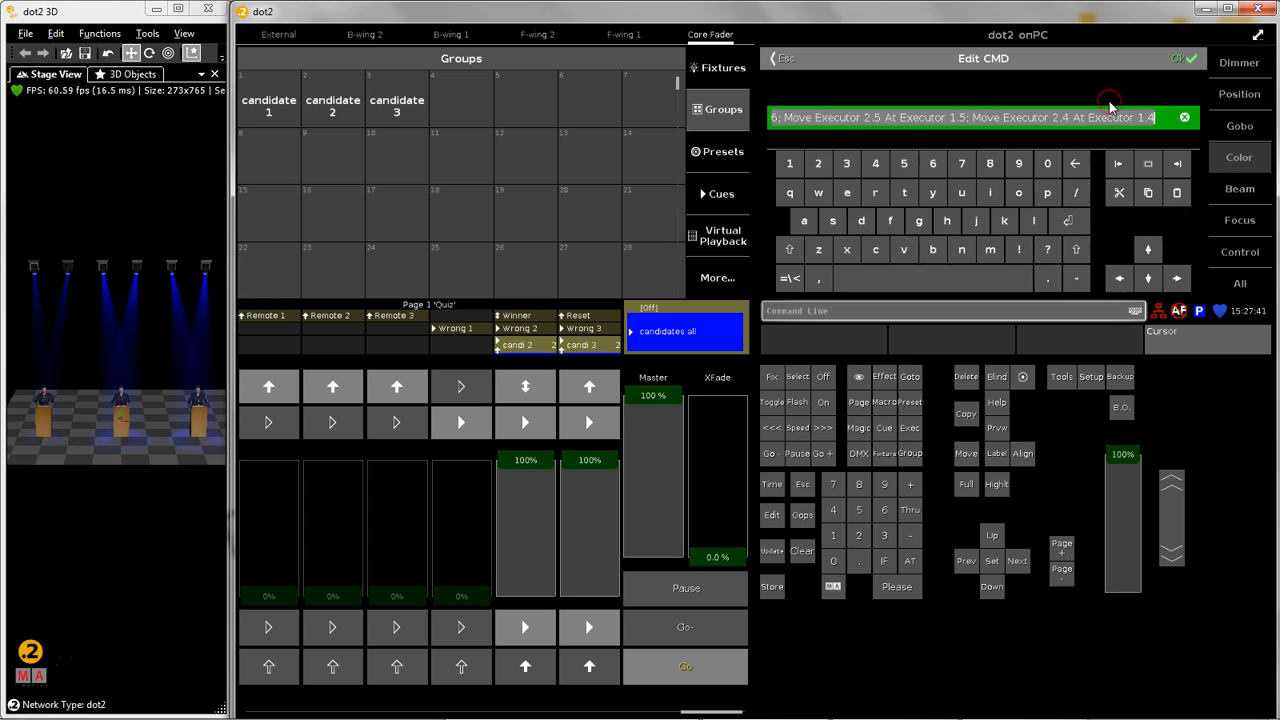
mouse_move(922, 124)
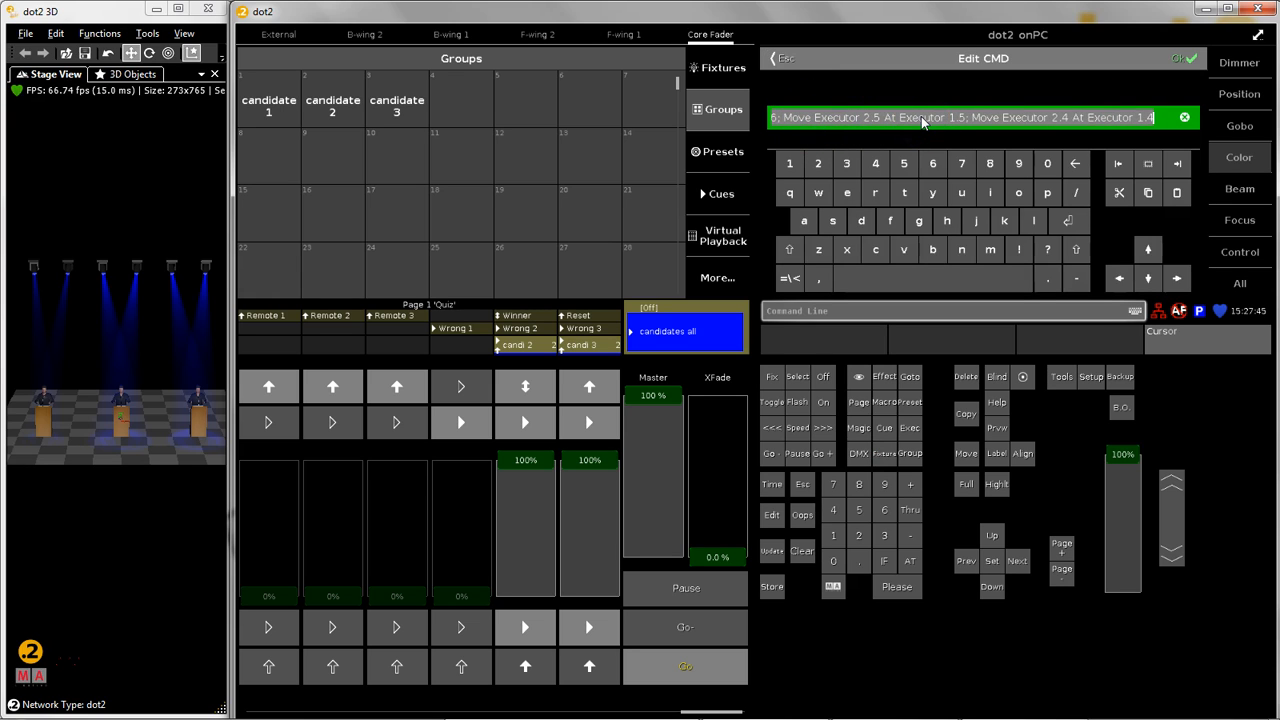
mouse_move(356, 480)
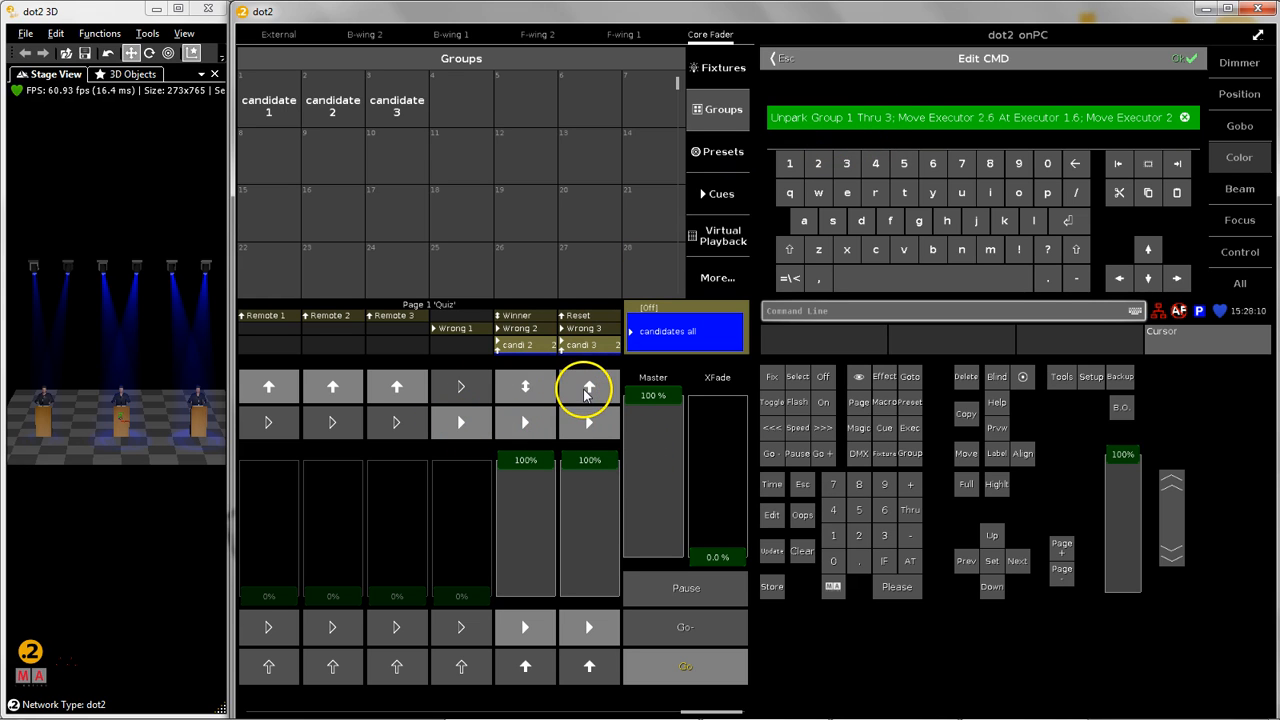
Fire the Reset executor 1.101 cue so beams return to white and candidates to page 1.
left_click(720, 194)
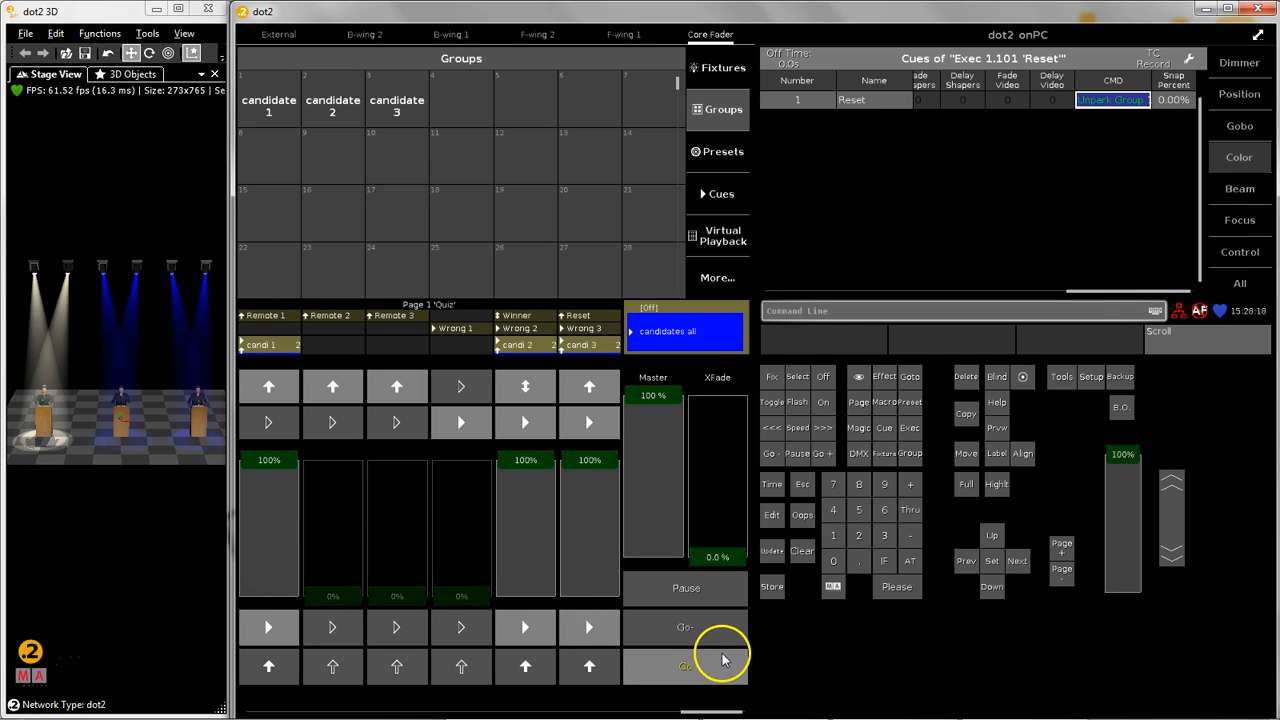
left_click(684, 668)
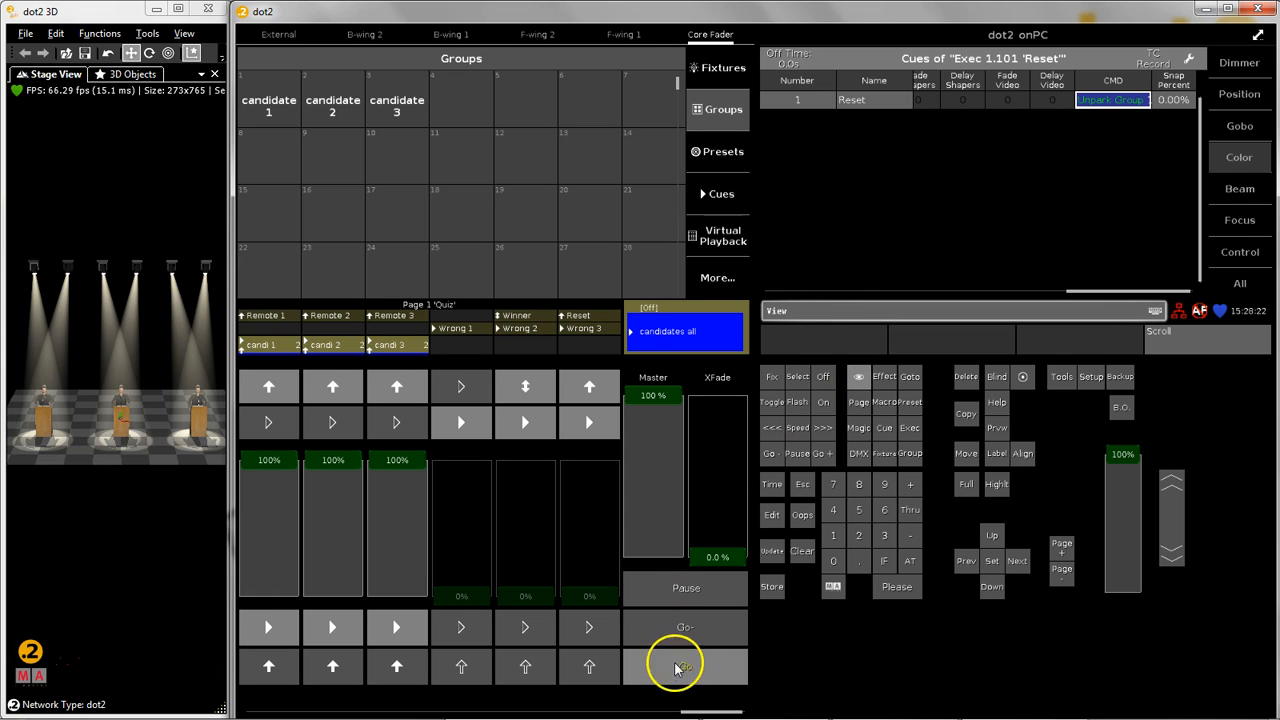
Begin editing the Main list's candidates all cue command moving 1.2 and 1.3 onto 1.5 and 1.6.
left_click(684, 666)
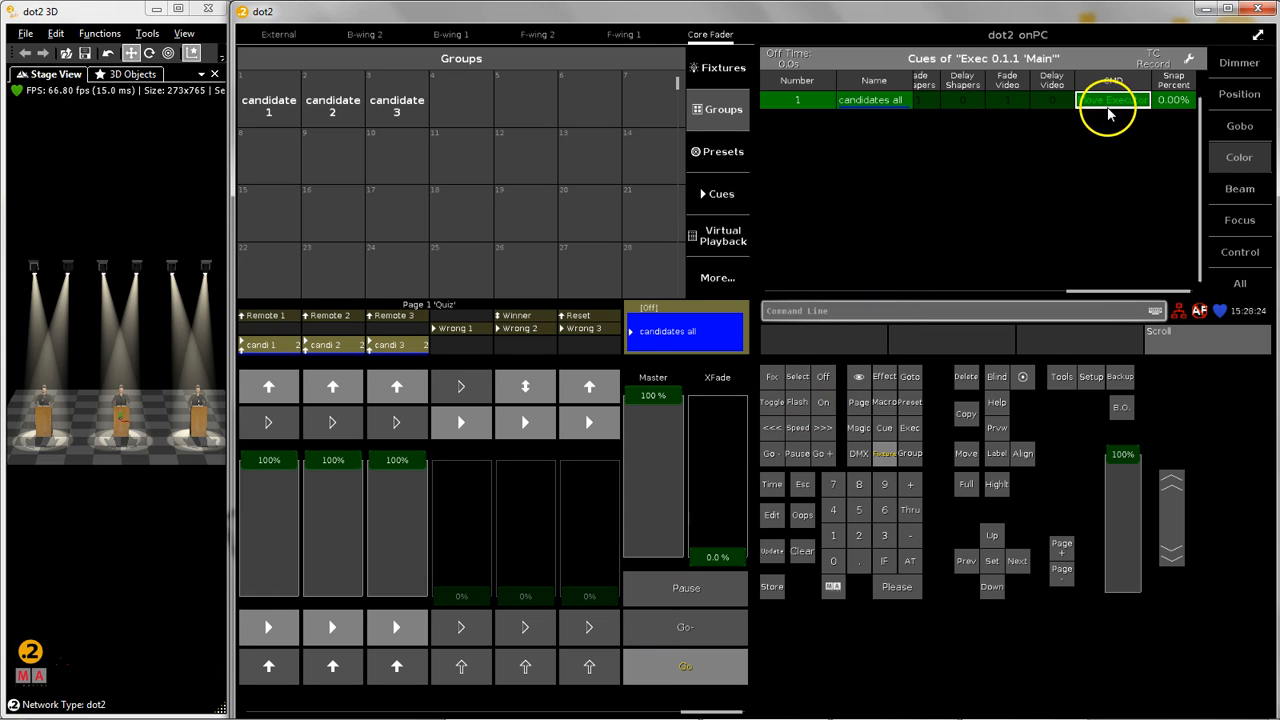
double_click(1110, 100)
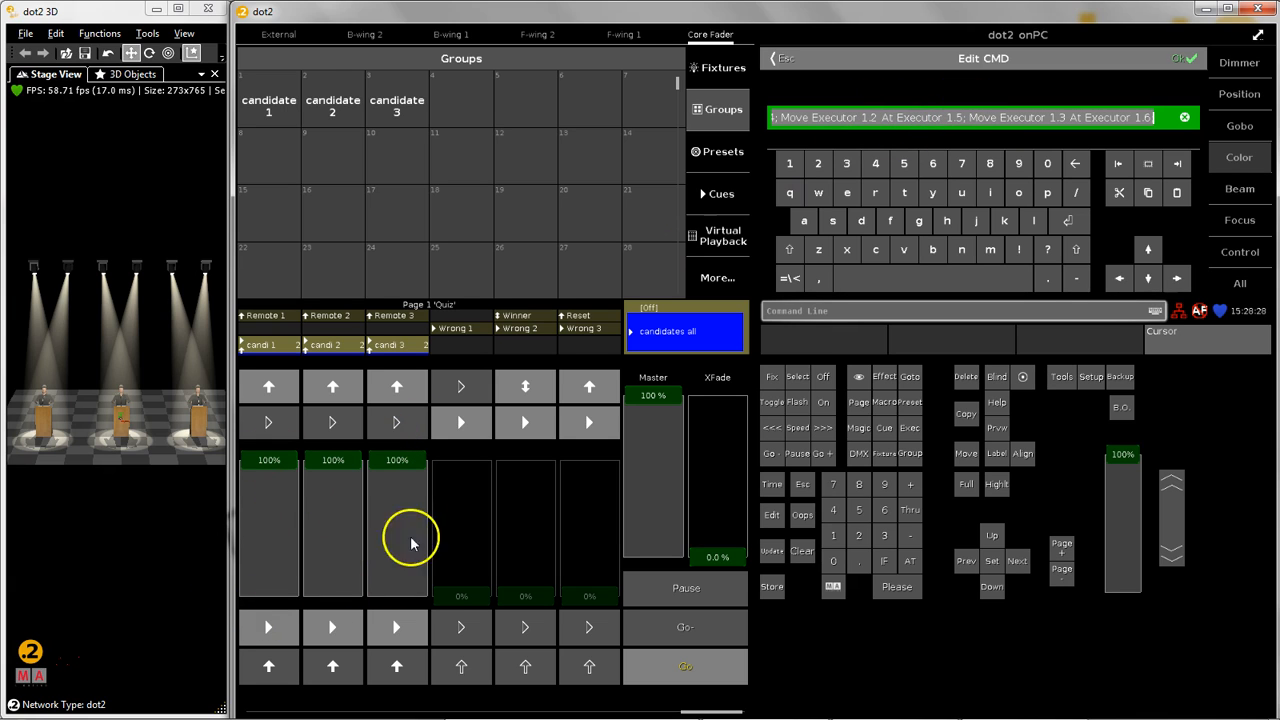
mouse_move(280, 560)
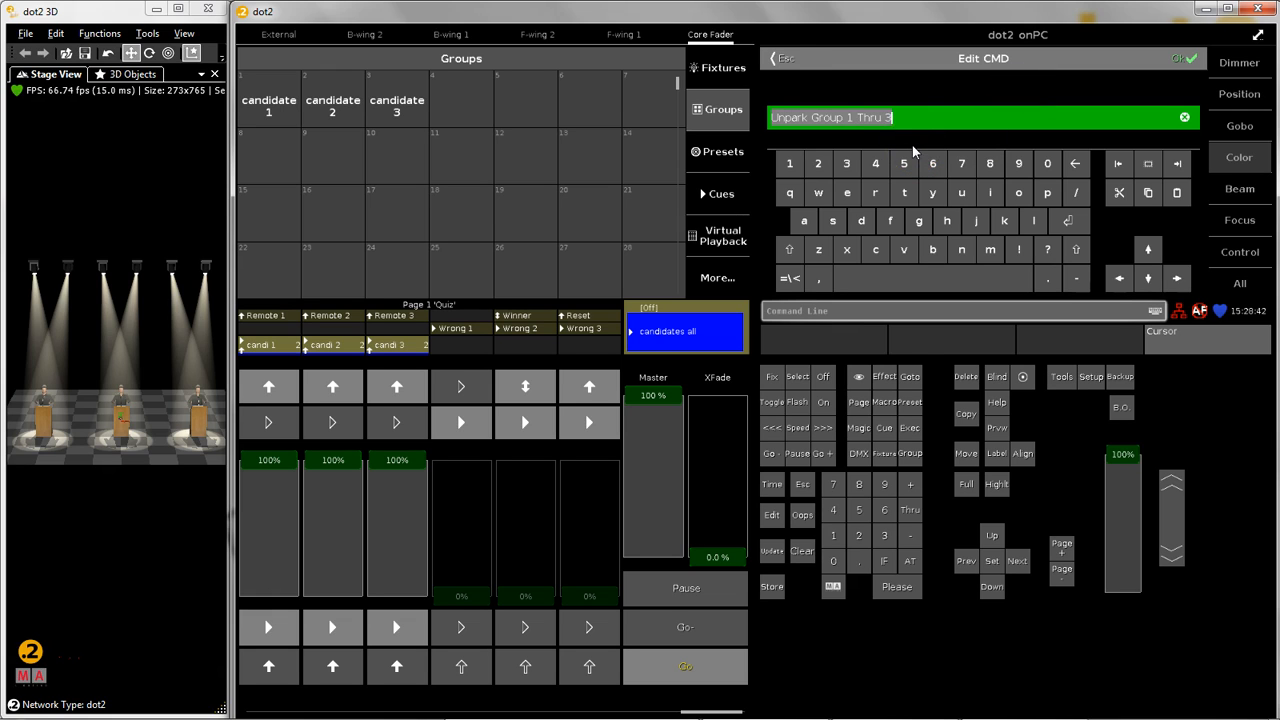
mouse_move(780, 68)
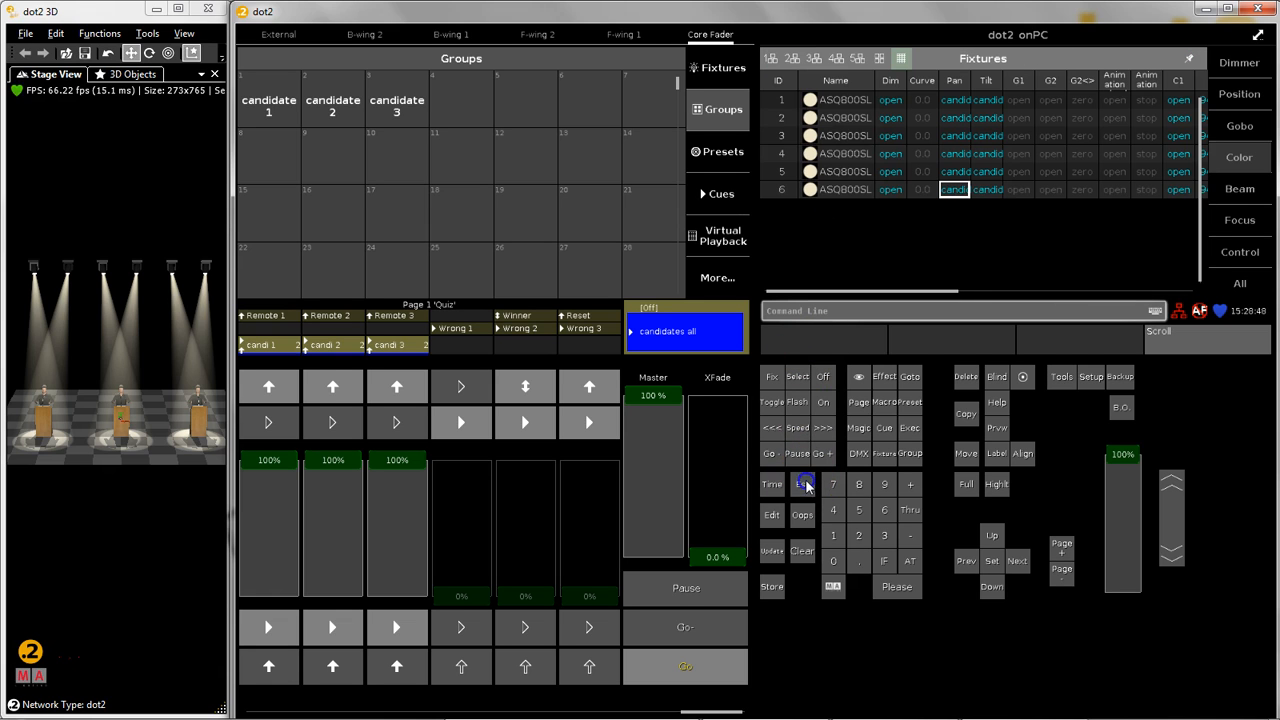
Trigger the winner executor to test the amber stage look.
left_click(516, 316)
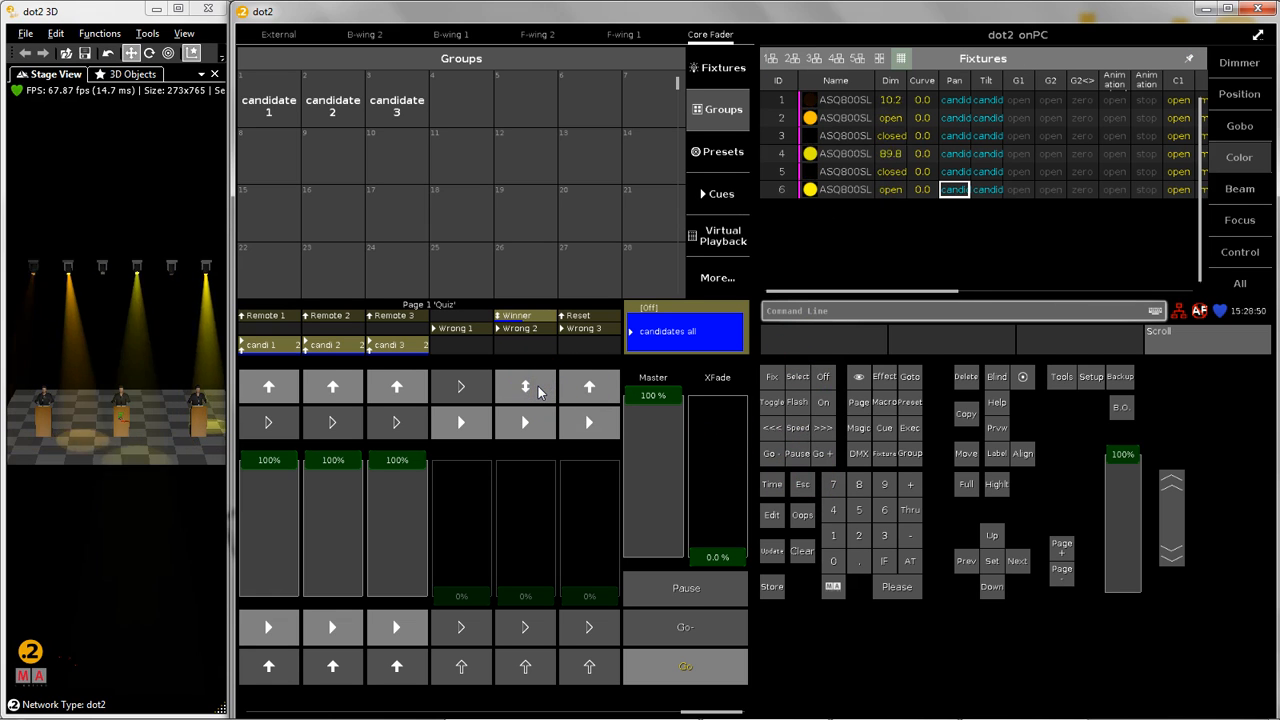